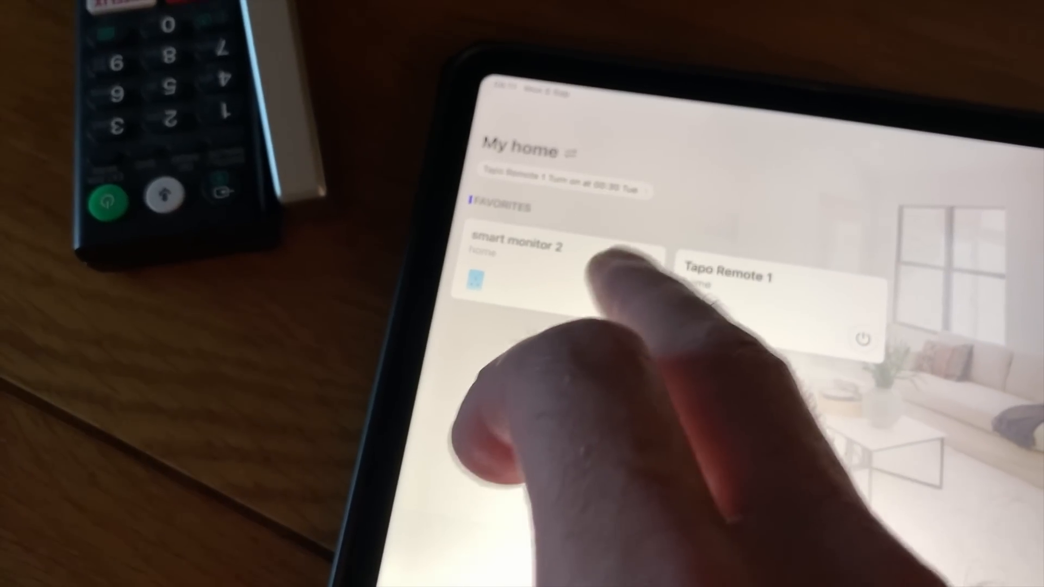
Check the smart monitor 2 plug's Current Power (about 1.8 W), then return to Home.
left_click(532, 286)
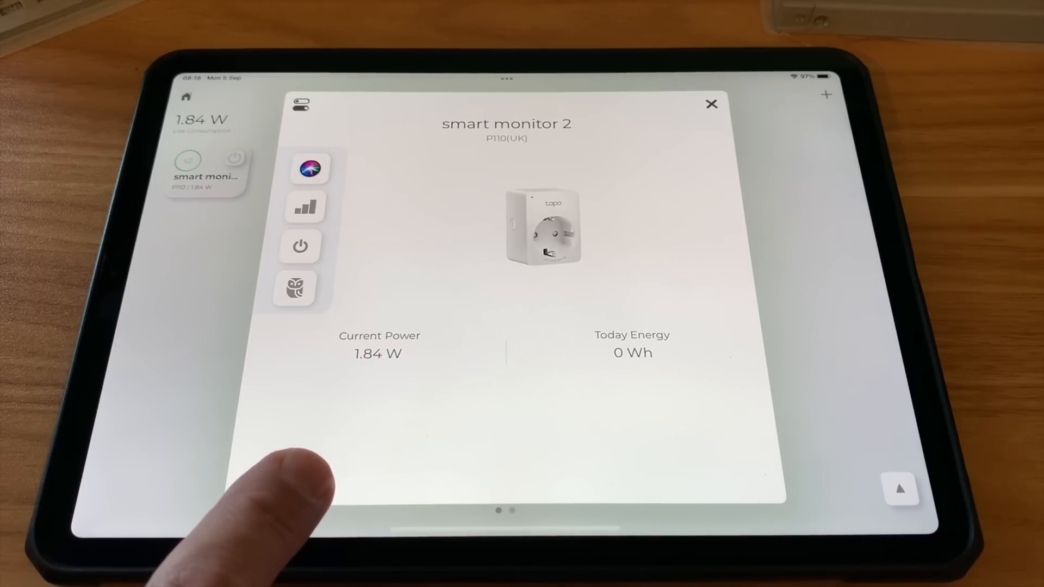
left_click(710, 104)
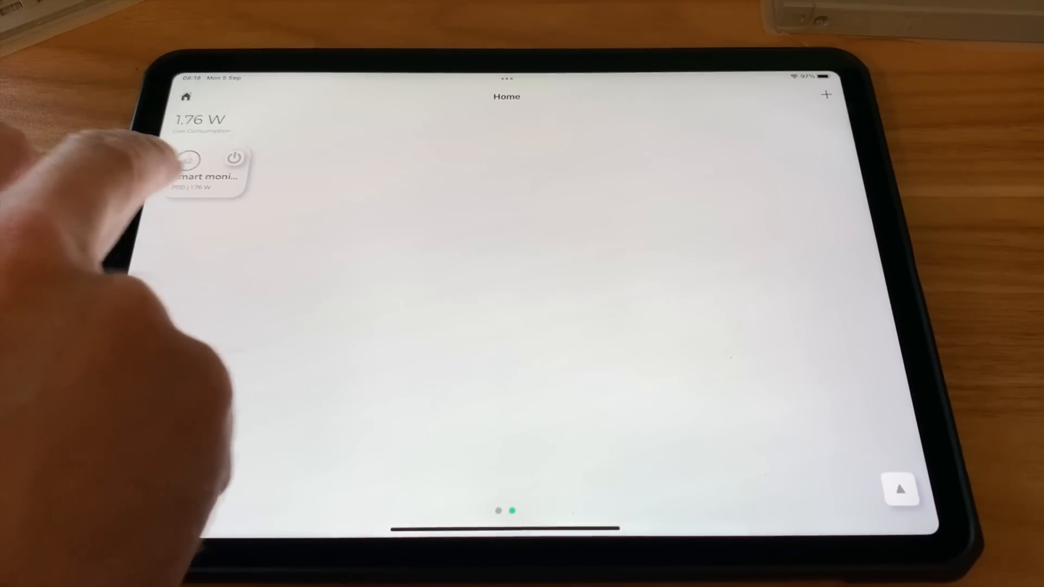
left_click(206, 169)
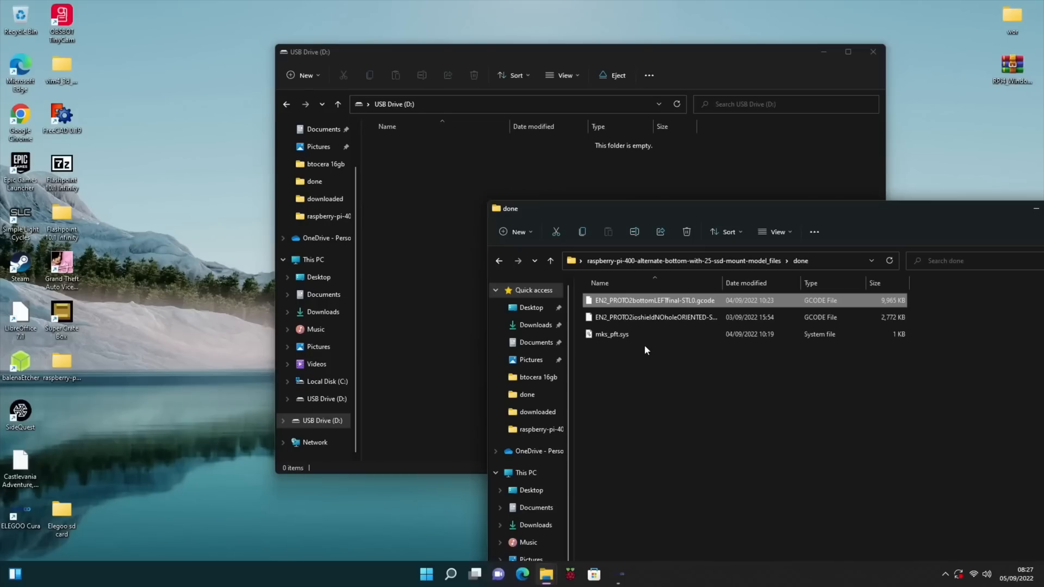
Review the EN2 bottom-left .gcode file's details in the done folder.
left_click(652, 317)
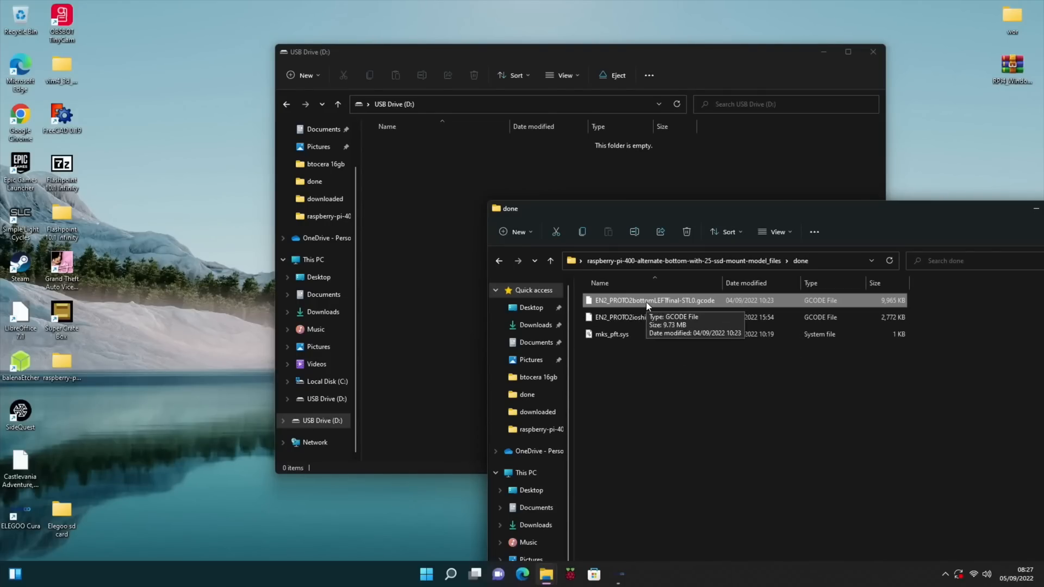
mouse_move(1034, 213)
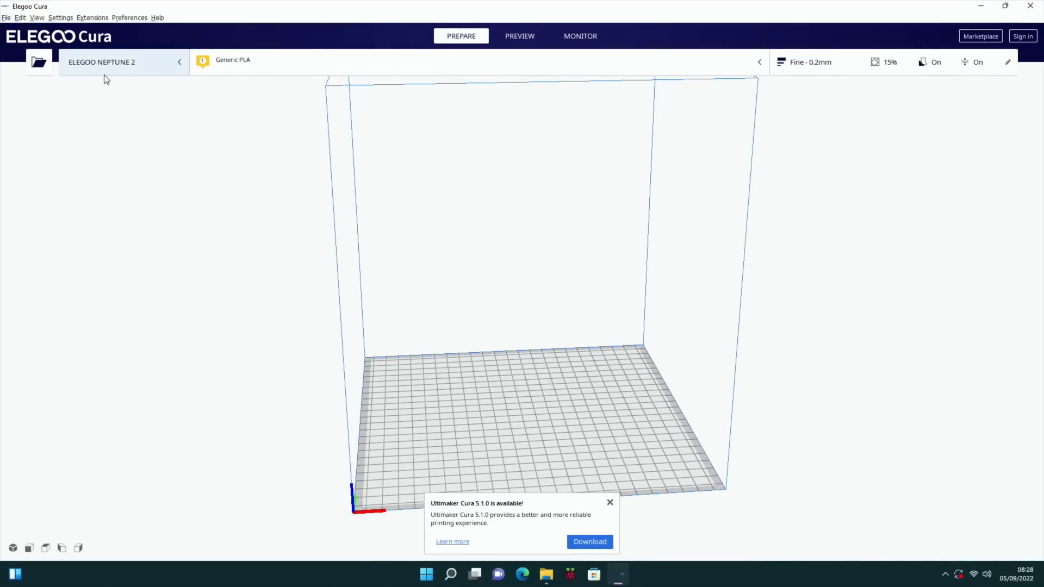
Load PROTO2bottomRIGHTfinal-STL0 onto the Neptune 2 build plate.
left_click(38, 62)
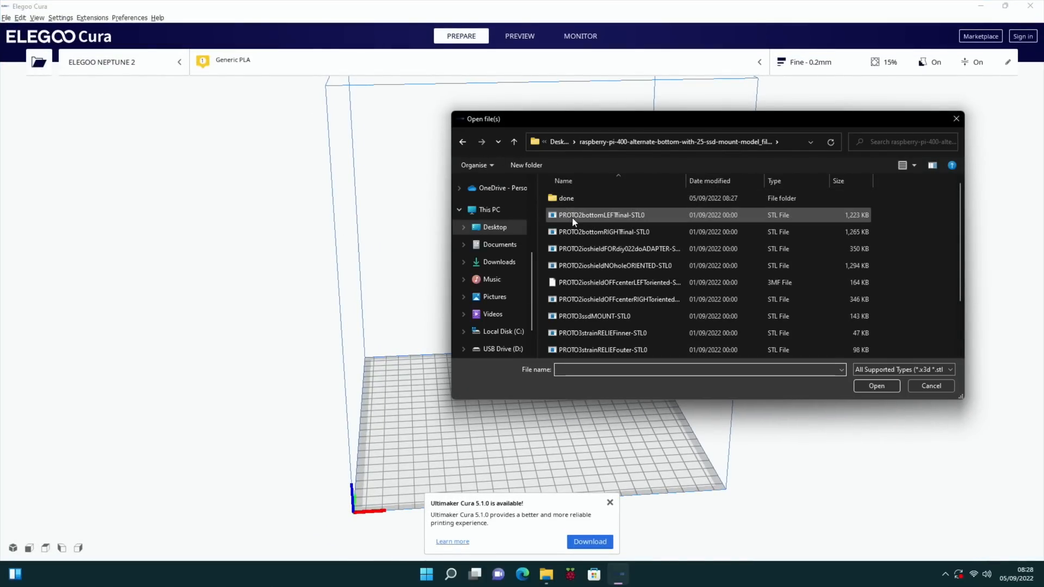
left_click(617, 249)
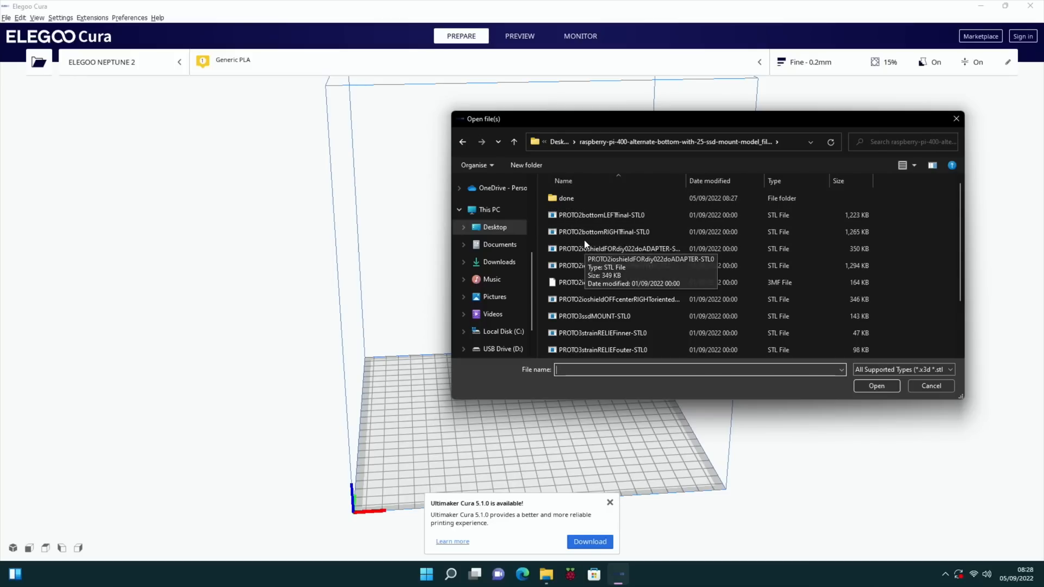
left_click(602, 231)
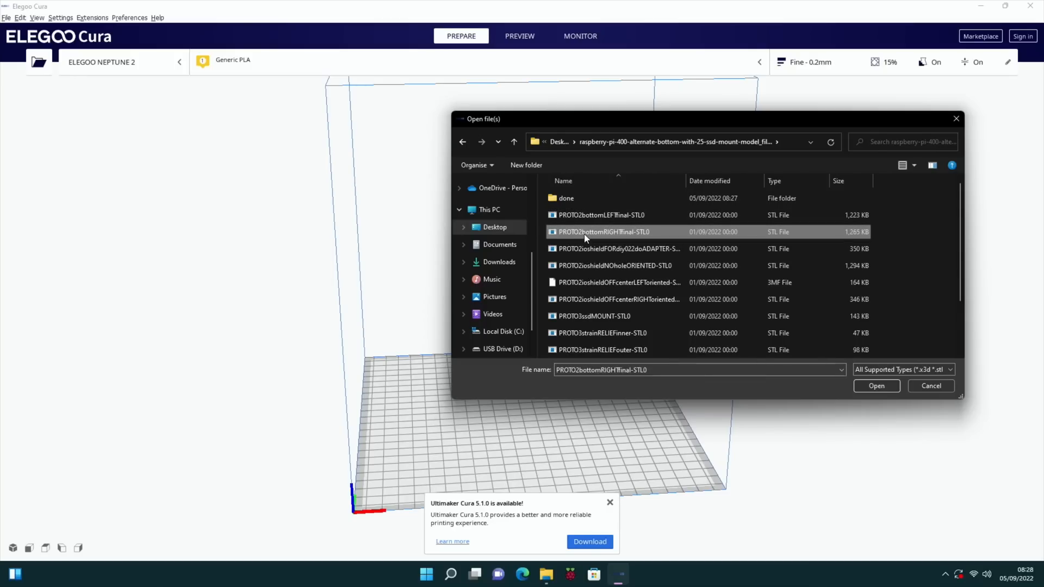
left_click(875, 386)
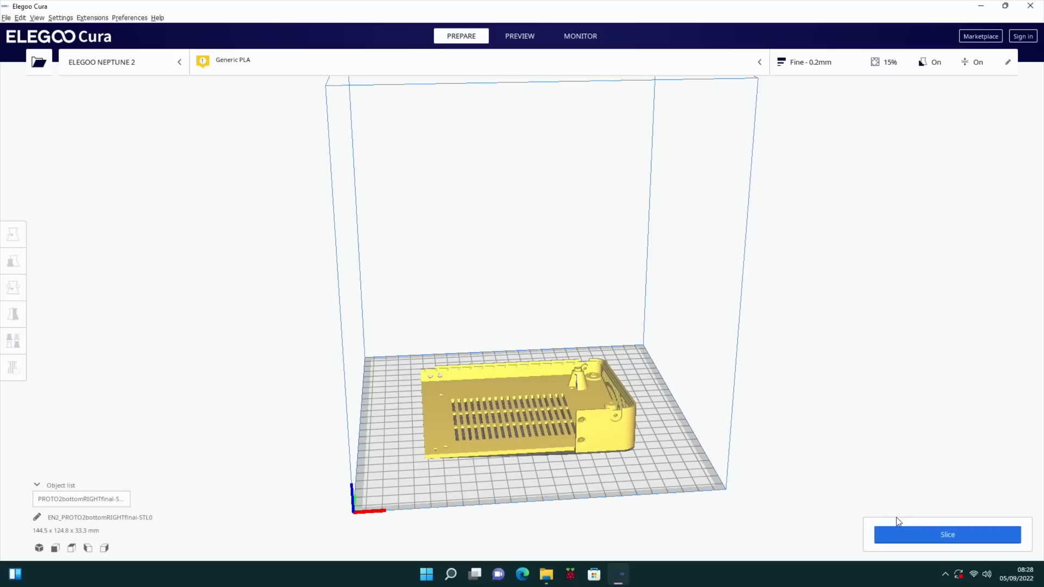
Slice the part (8 h 45 min, 68 g), save as EN2_PROTO2bottomRIGHTfinal-STL0.gcode, and show its folder.
left_click(946, 534)
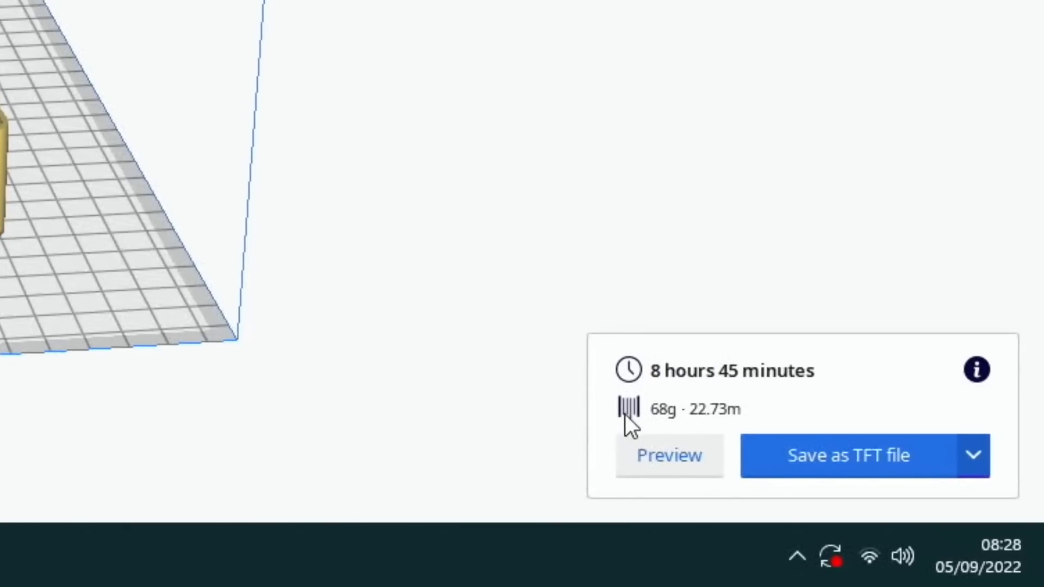
mouse_move(672, 436)
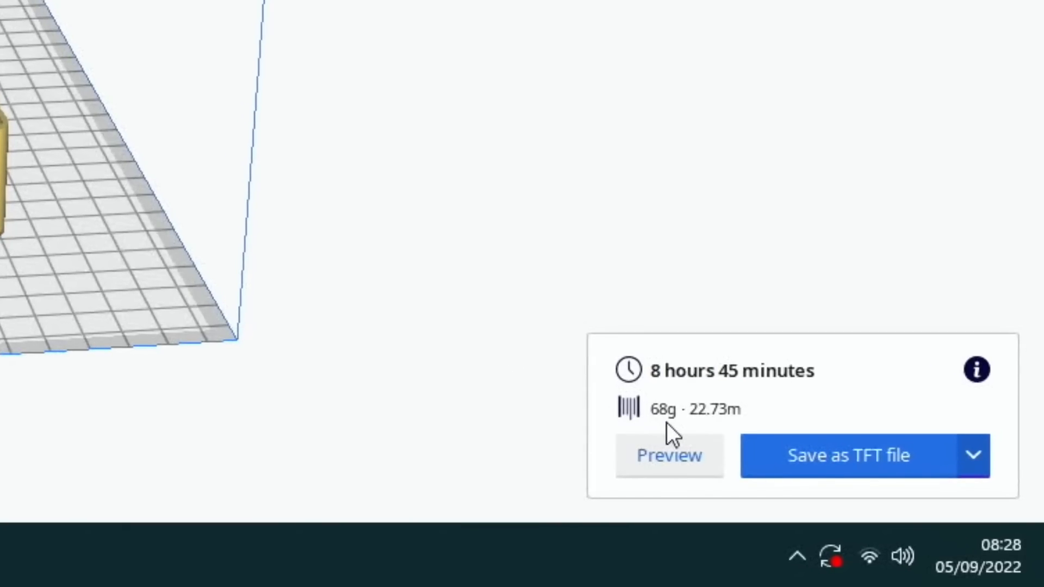
mouse_move(802, 466)
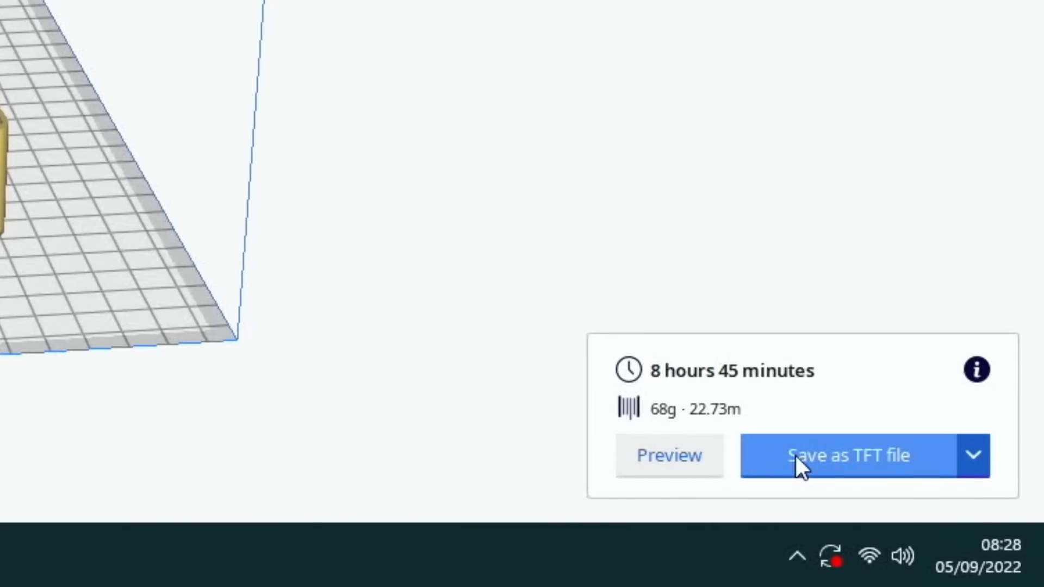
left_click(849, 455)
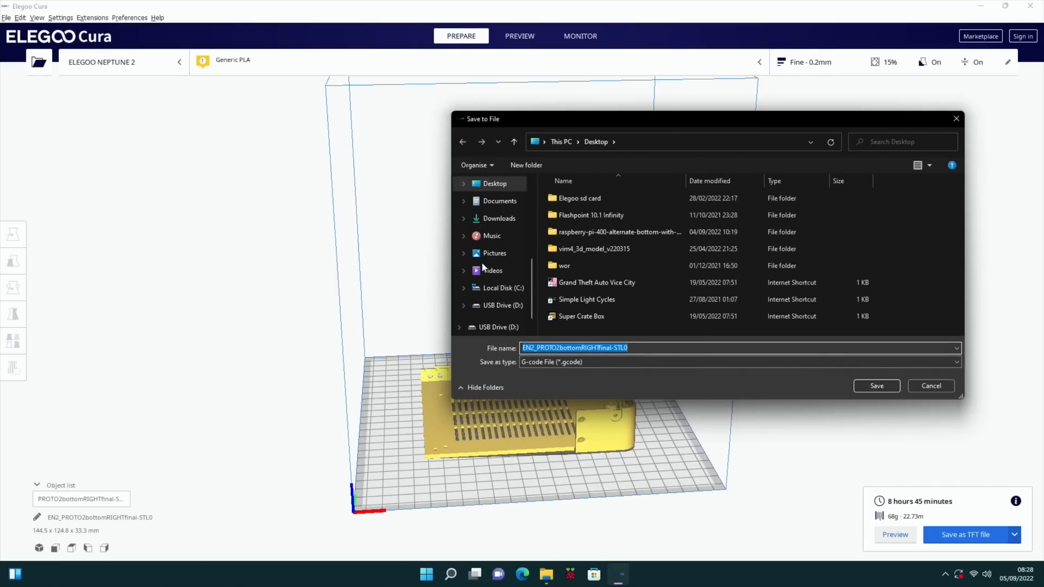
left_click(875, 386)
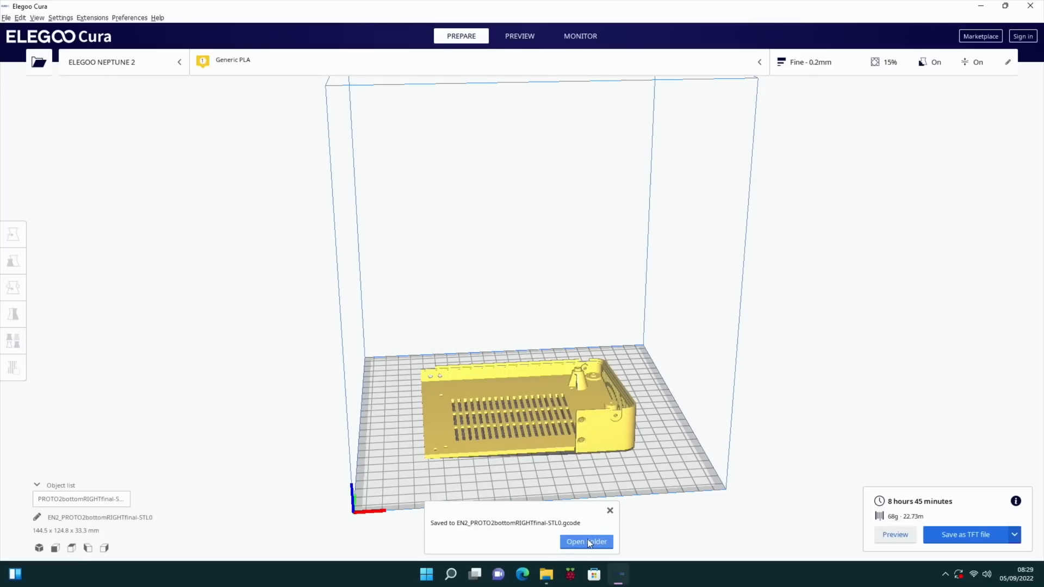
left_click(586, 541)
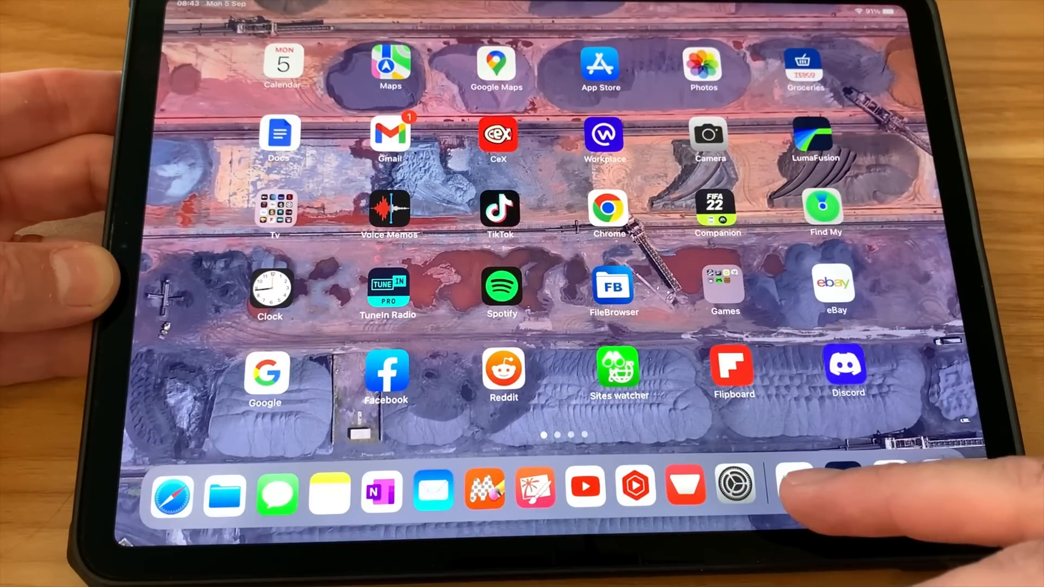
Launch the Tapo app from the iPad dock.
left_click(792, 491)
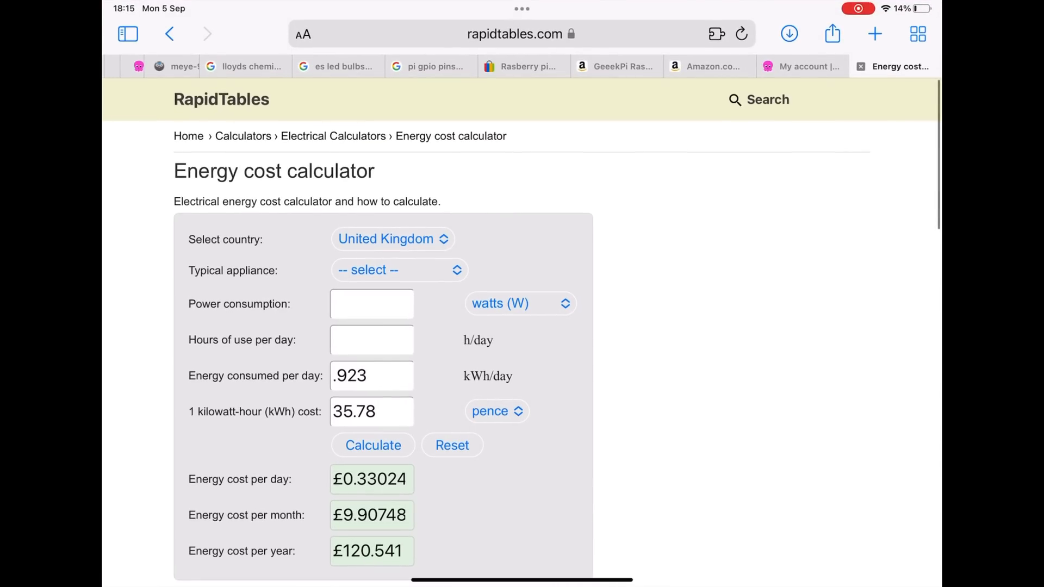
scroll("down", 3)
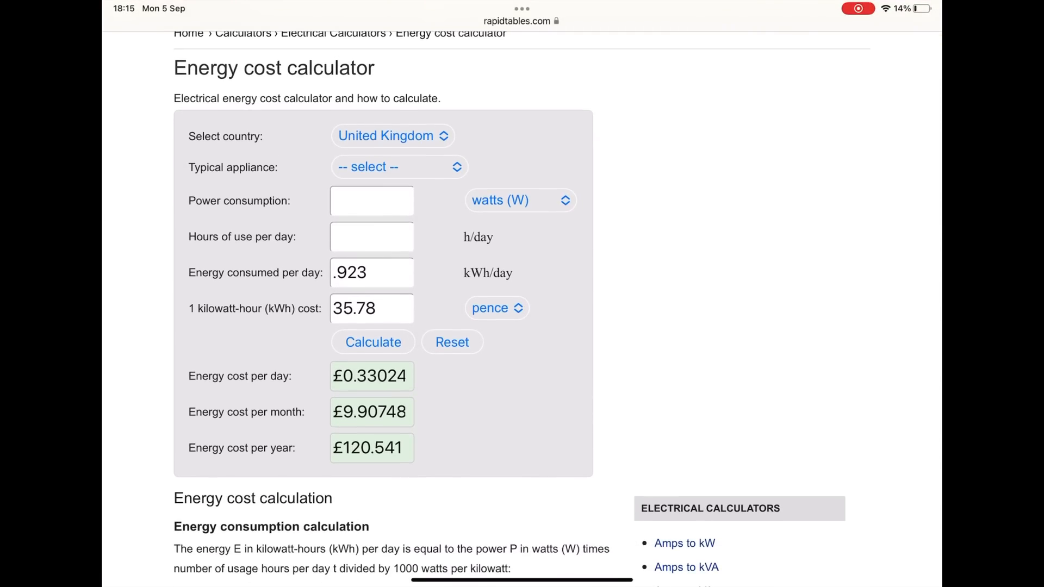
scroll("down", 3)
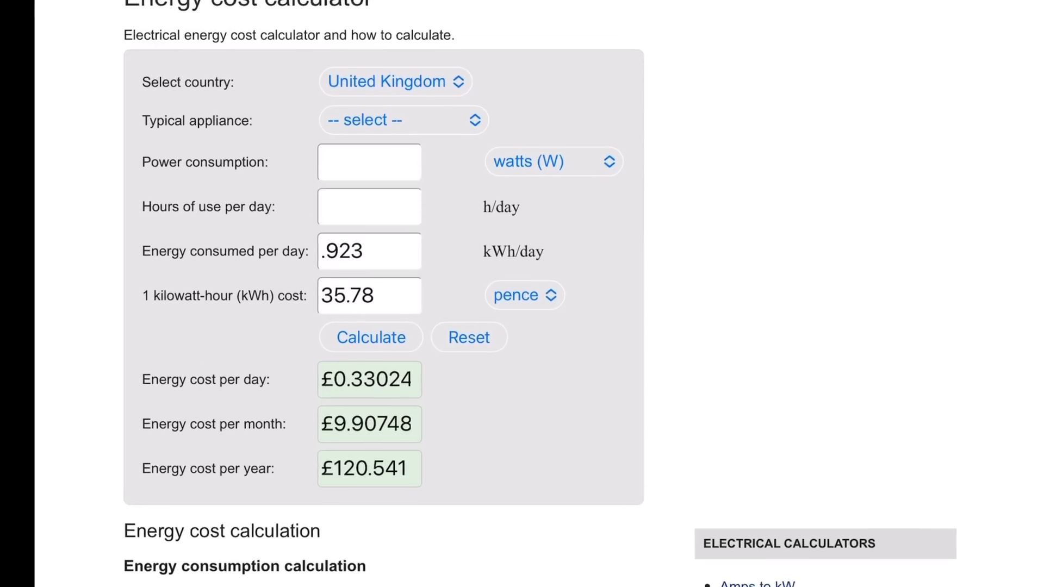
scroll("down", 3)
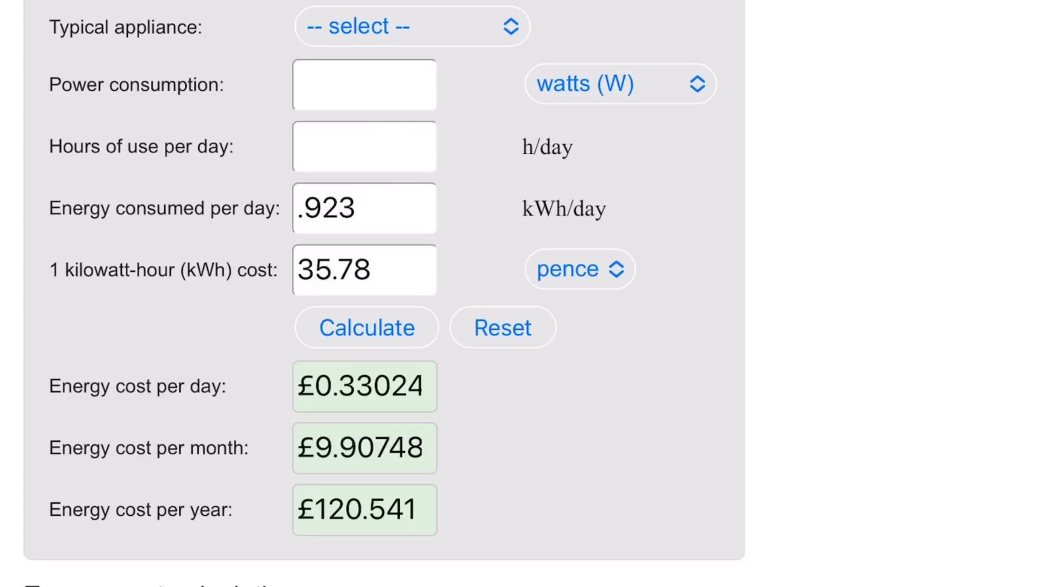
scroll("up", 3)
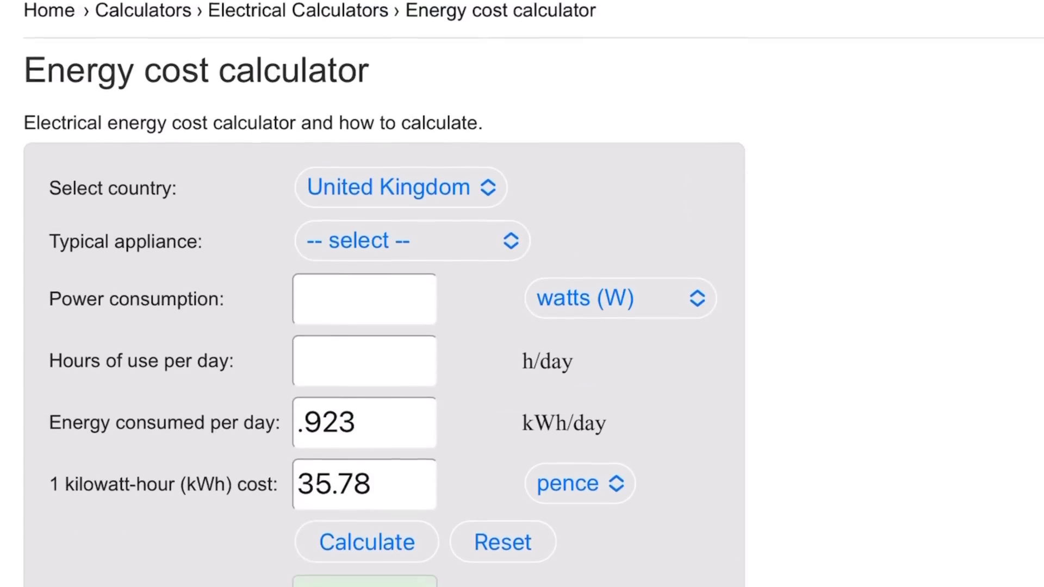